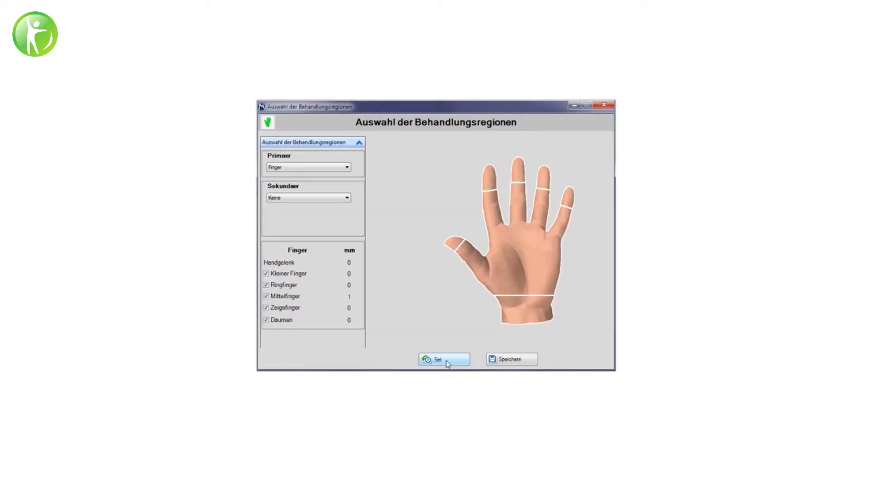
Record finger measurements (little 7, ring 6, middle 8, index 9 mm) and save them.
{"action": "left_click", "coordinate": [437, 358]}
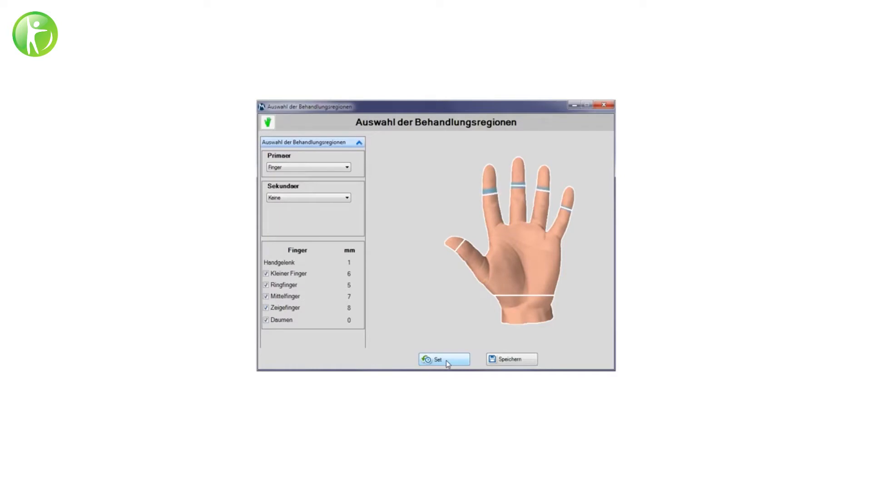
{"action": "left_click", "coordinate": [444, 359]}
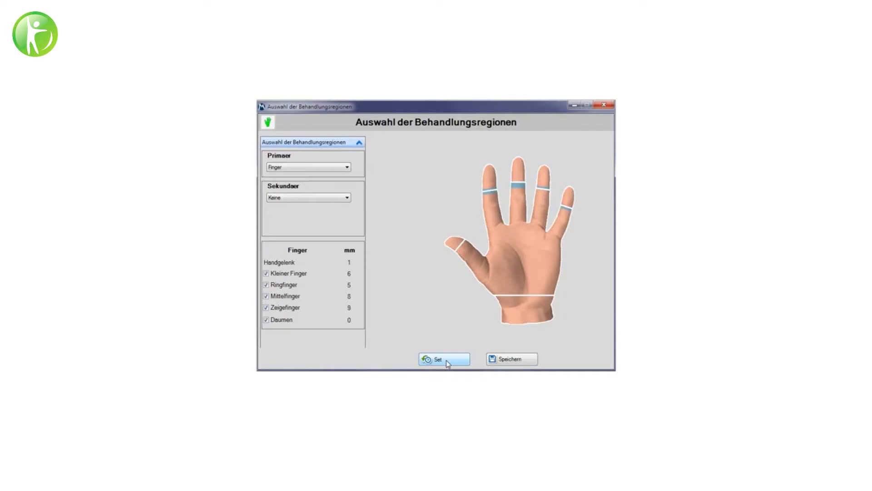
{"action": "left_click", "coordinate": [444, 359]}
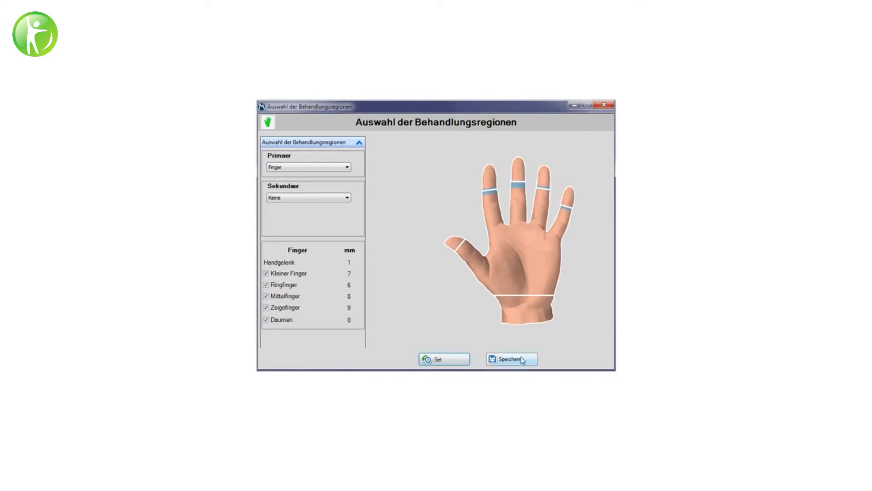
{"action": "left_click", "coordinate": [510, 358]}
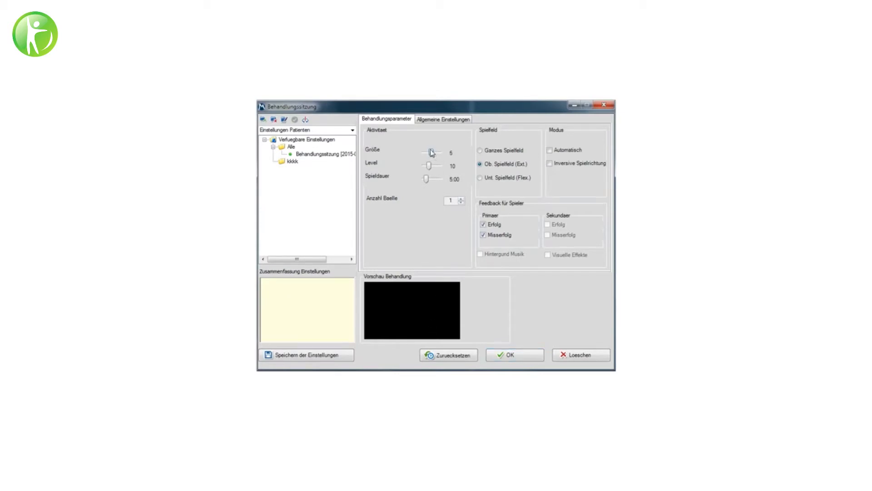